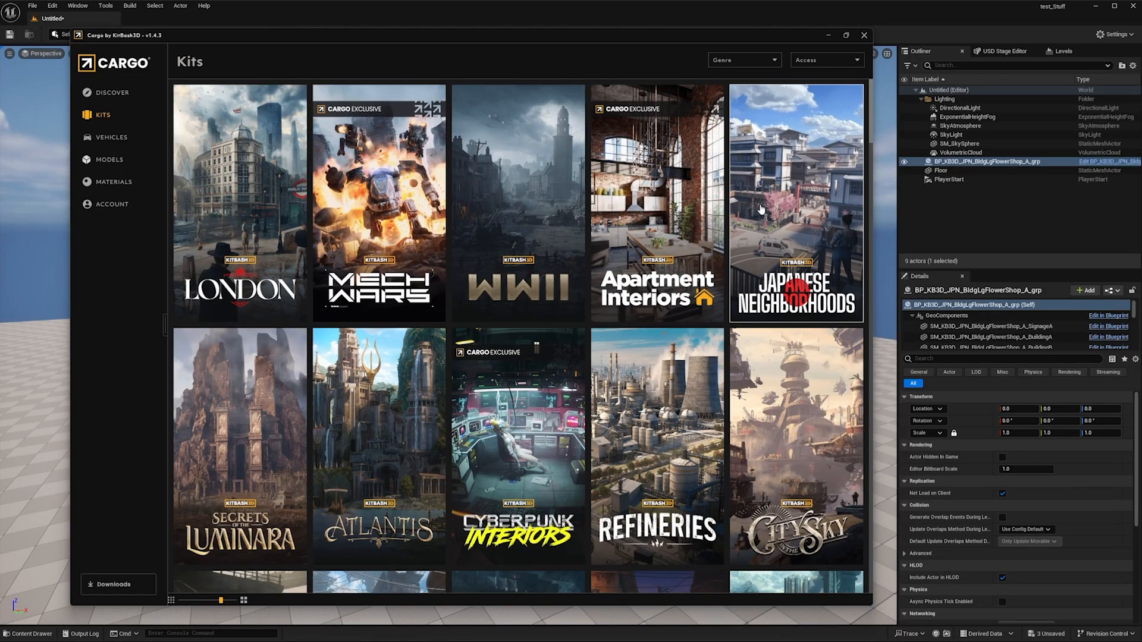
- Import the Japanese Neighborhoods Flower Shop building from Cargo and send it to iClone
{"action": "left_click", "coordinate": [795, 208]}
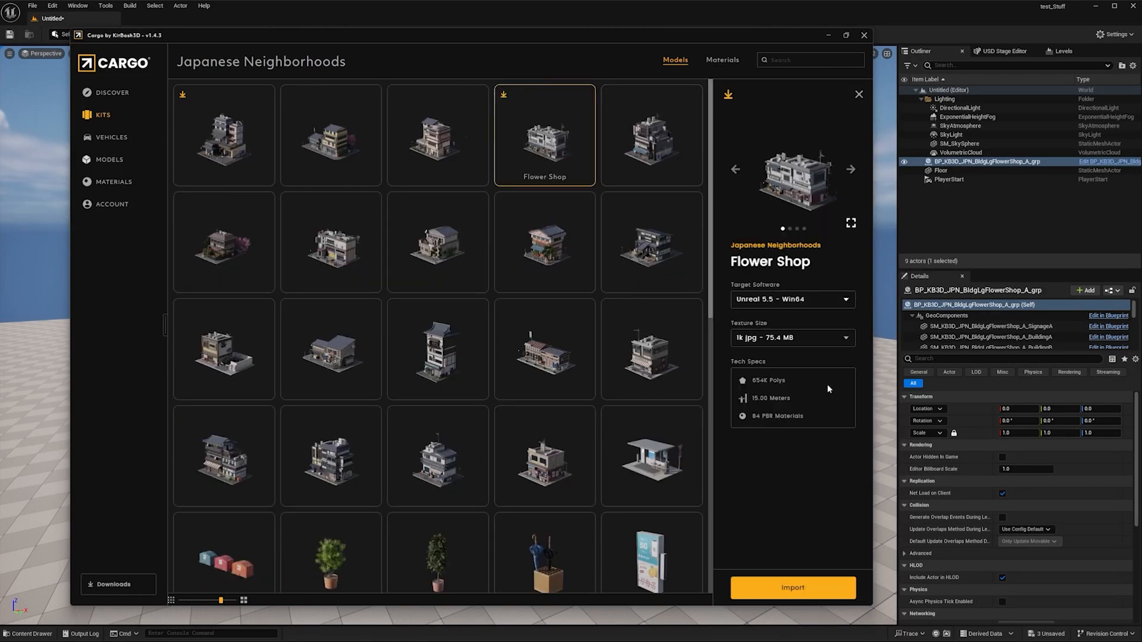
{"action": "left_click", "coordinate": [792, 588]}
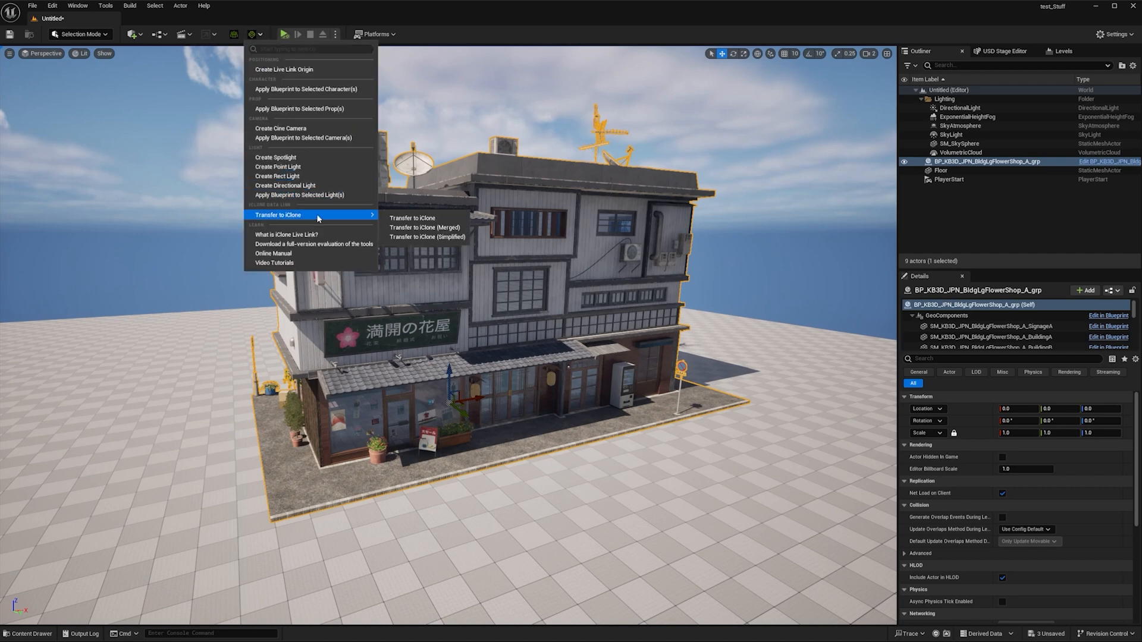
{"action": "left_click", "coordinate": [414, 218]}
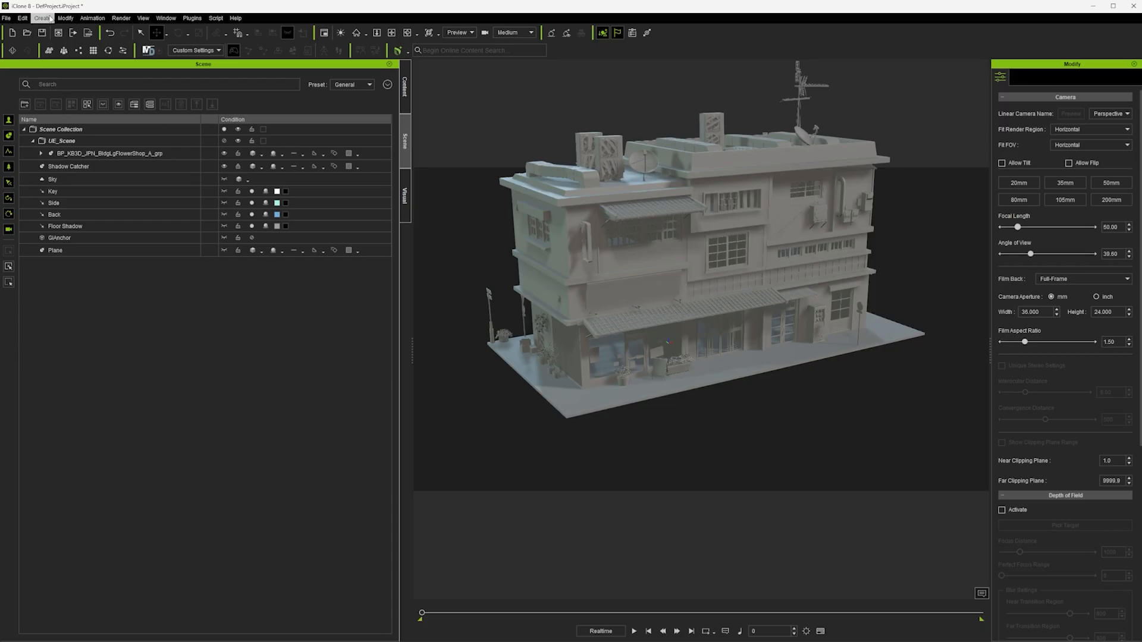
- Add a flat ground plane surface beneath the building via Create > Surface > Plane
{"action": "left_click", "coordinate": [43, 17]}
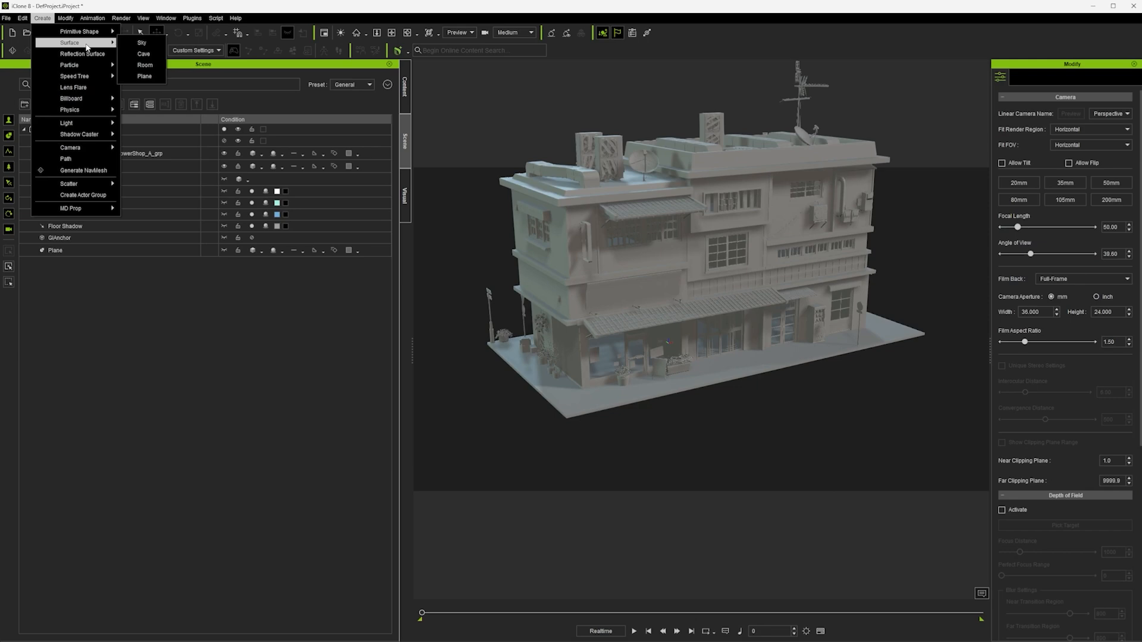
{"action": "left_click", "coordinate": [145, 77]}
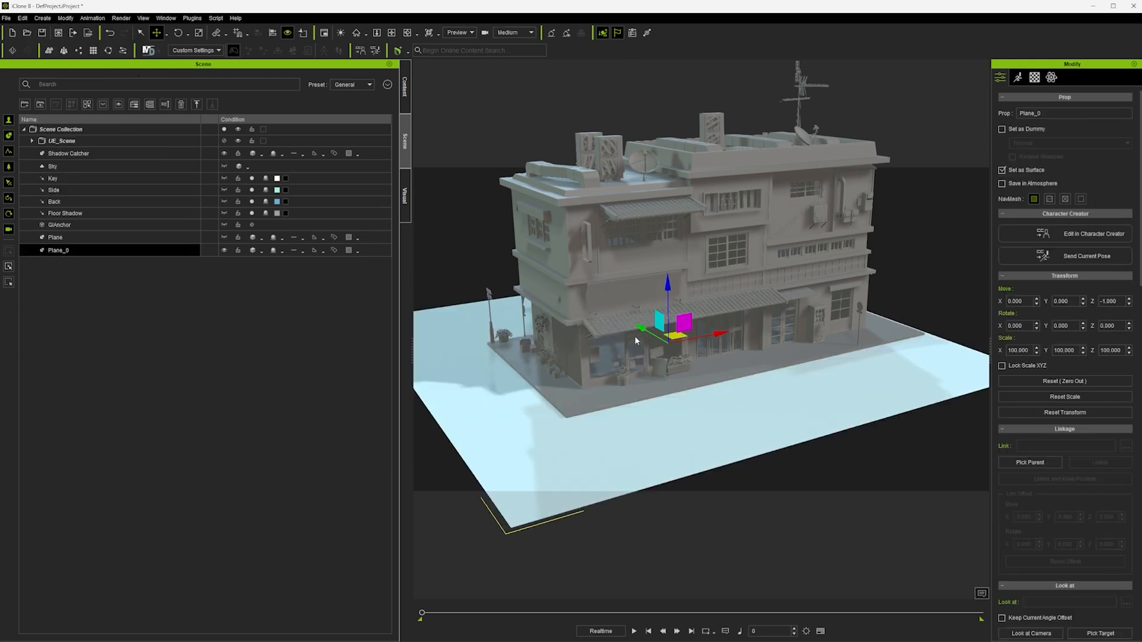
{"action": "left_click", "coordinate": [421, 87]}
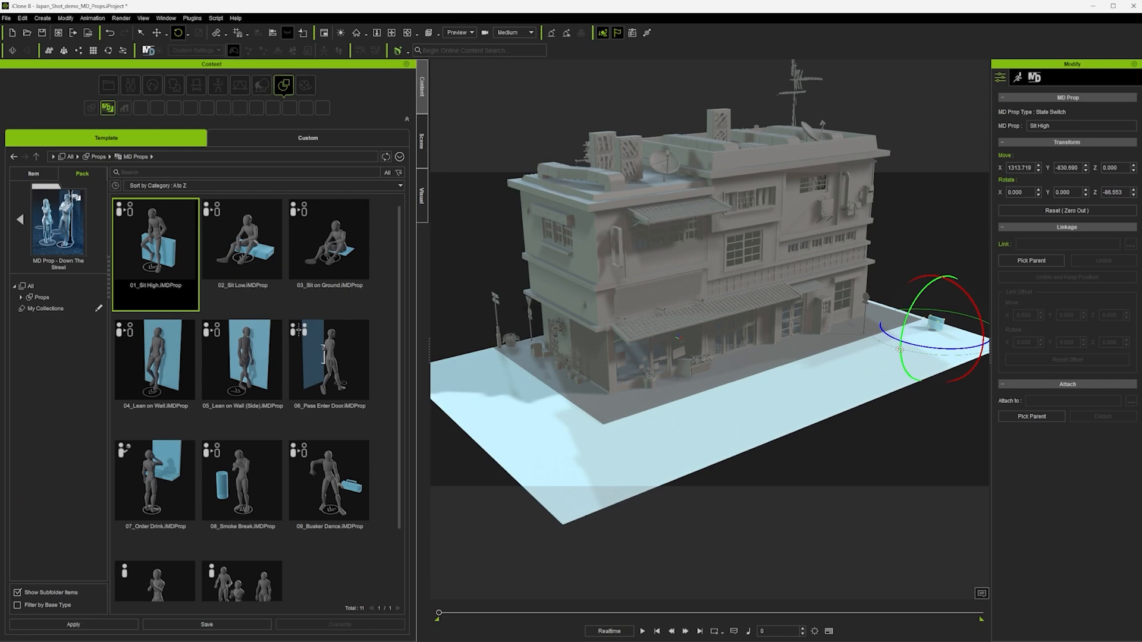
- Rotate the Sit High prop into position and browse the MD Props pack for more props
{"action": "left_click_drag", "start_coordinate": [241, 238], "coordinate": [607, 497]}
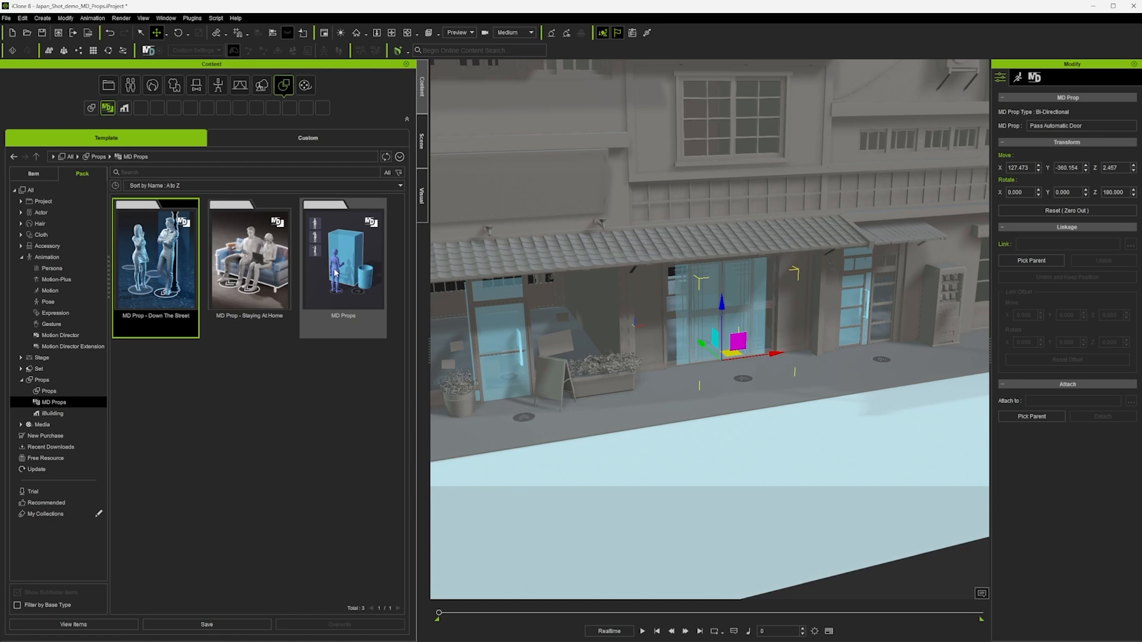
{"action": "double_click", "coordinate": [342, 262]}
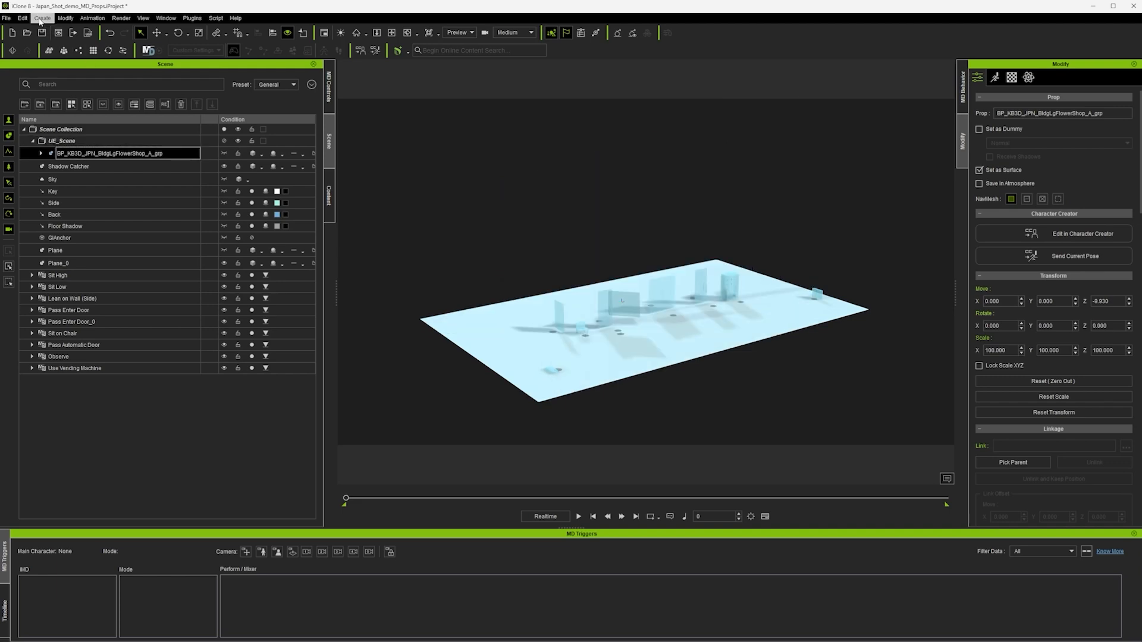
- Launch Generate Crowd from Create > Scatter to show the Crowd Generation panel
{"action": "left_click", "coordinate": [39, 16]}
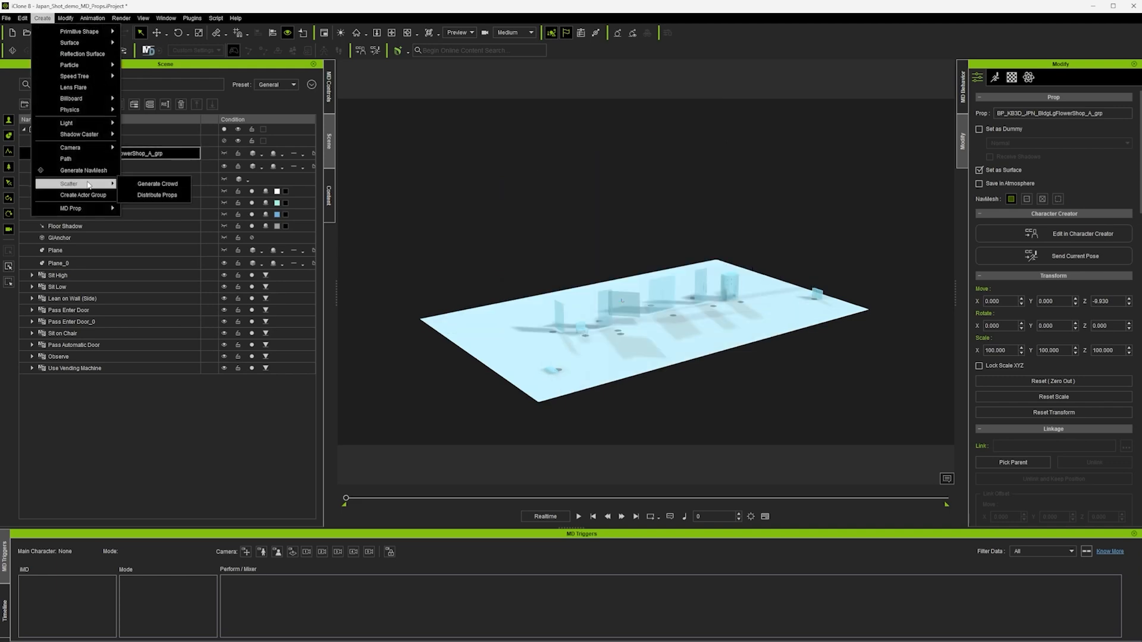
{"action": "left_click", "coordinate": [154, 183]}
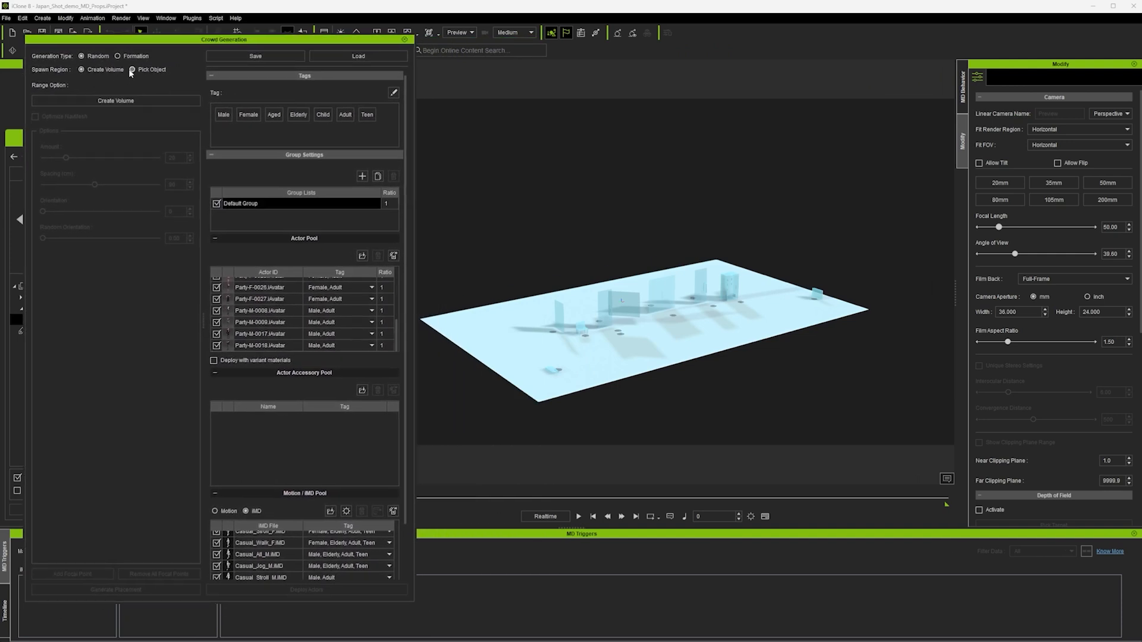
- Spawn the crowd on the picked plane with 20 actors spaced 90 apart and deploy them
{"action": "left_click", "coordinate": [133, 69]}
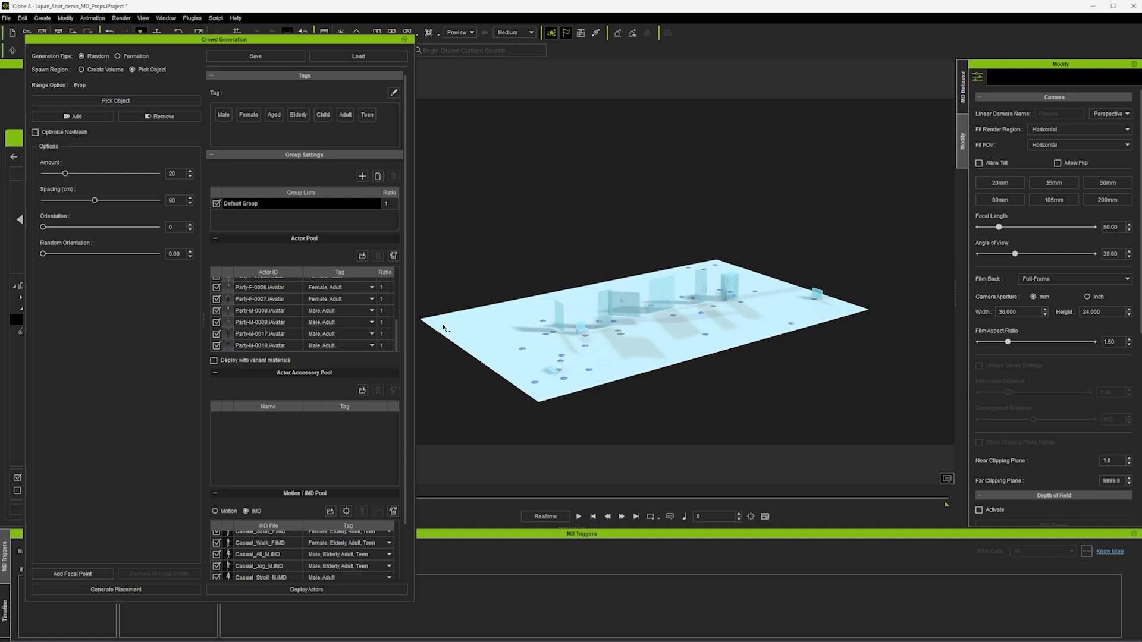
{"action": "left_click", "coordinate": [306, 590]}
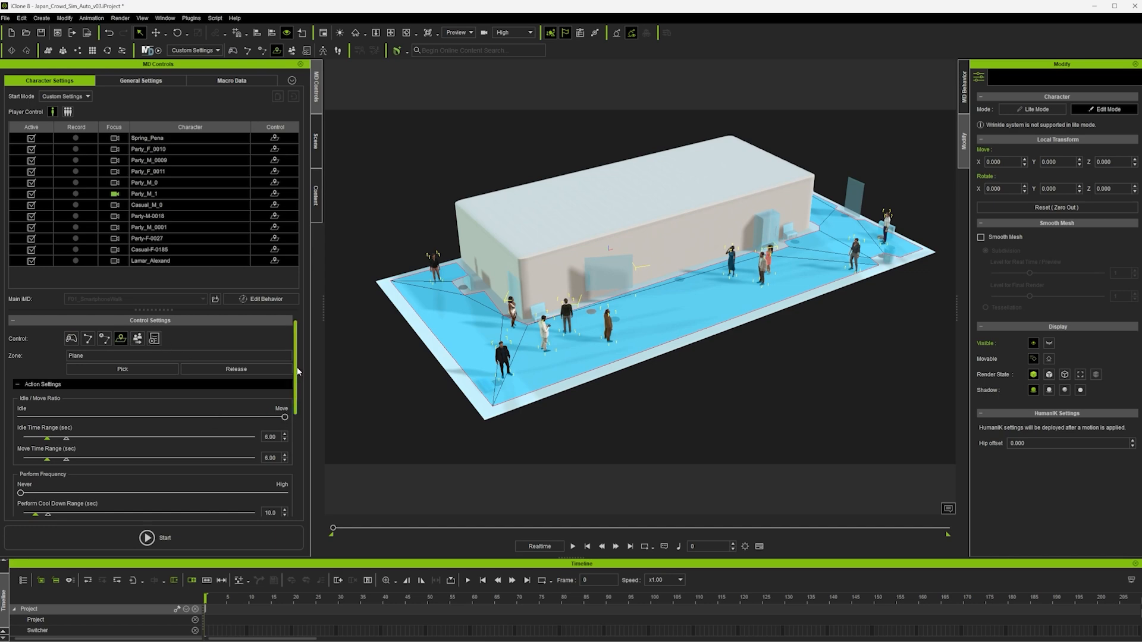
- Enable MD Prop Interaction, Snap To Surface, Lock Feet and NavMesh Effect in the Simulation settings
{"action": "scroll", "scroll_direction": "down", "scroll_amount": 3}
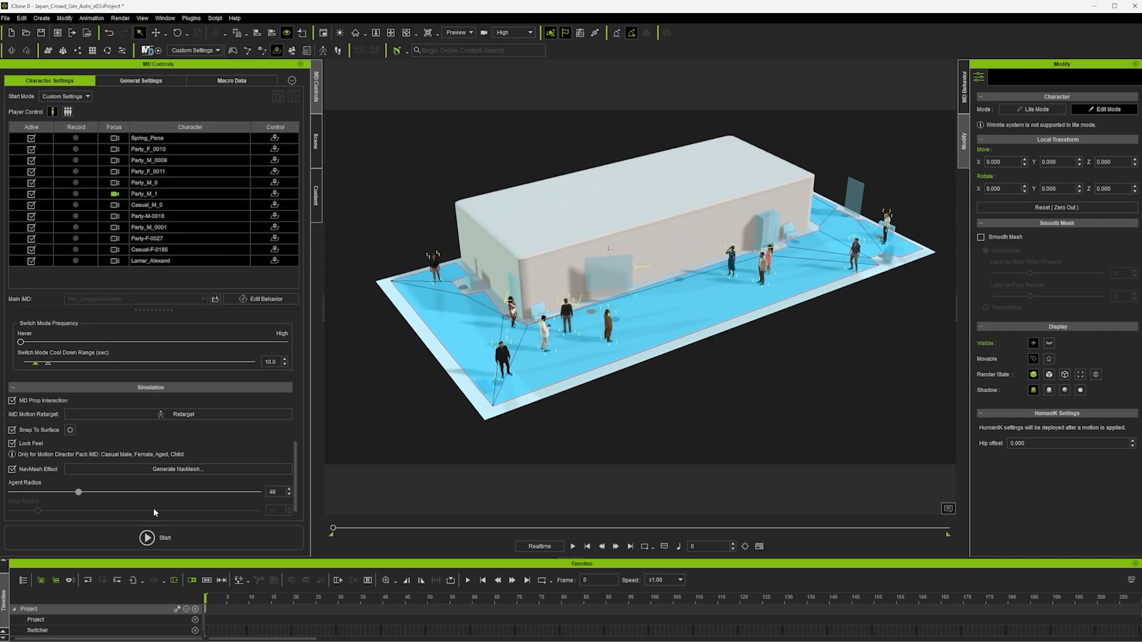
{"action": "left_click", "coordinate": [145, 538]}
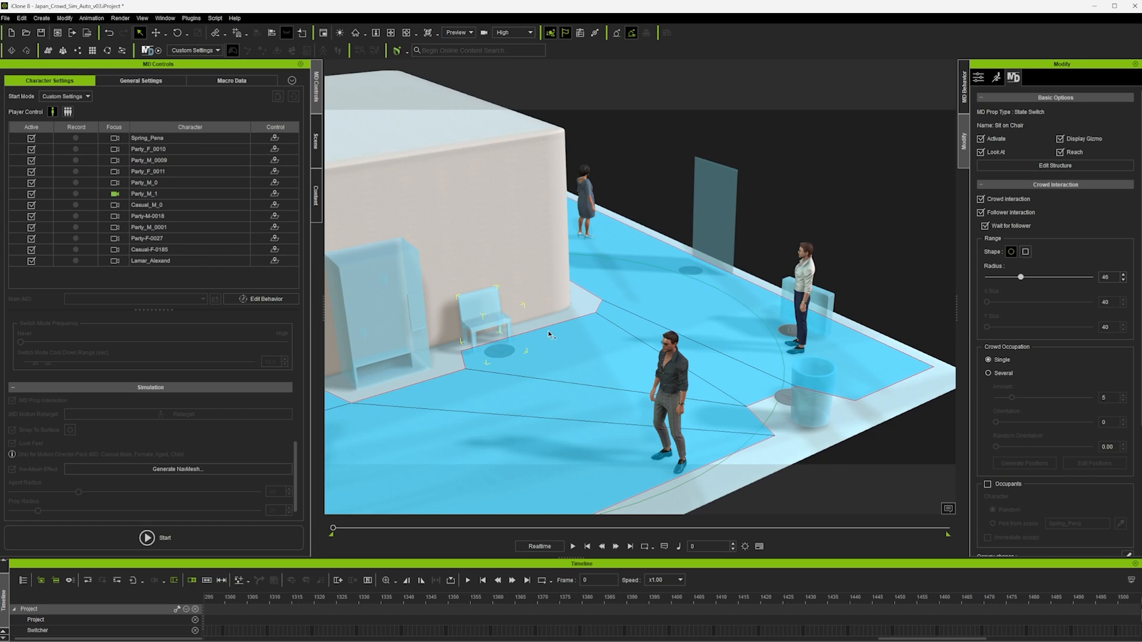
- Shrink the chair's crowd interaction radius to 31 and start the Motion Director simulation
{"action": "left_click_drag", "start_coordinate": [1021, 276], "coordinate": [1000, 276]}
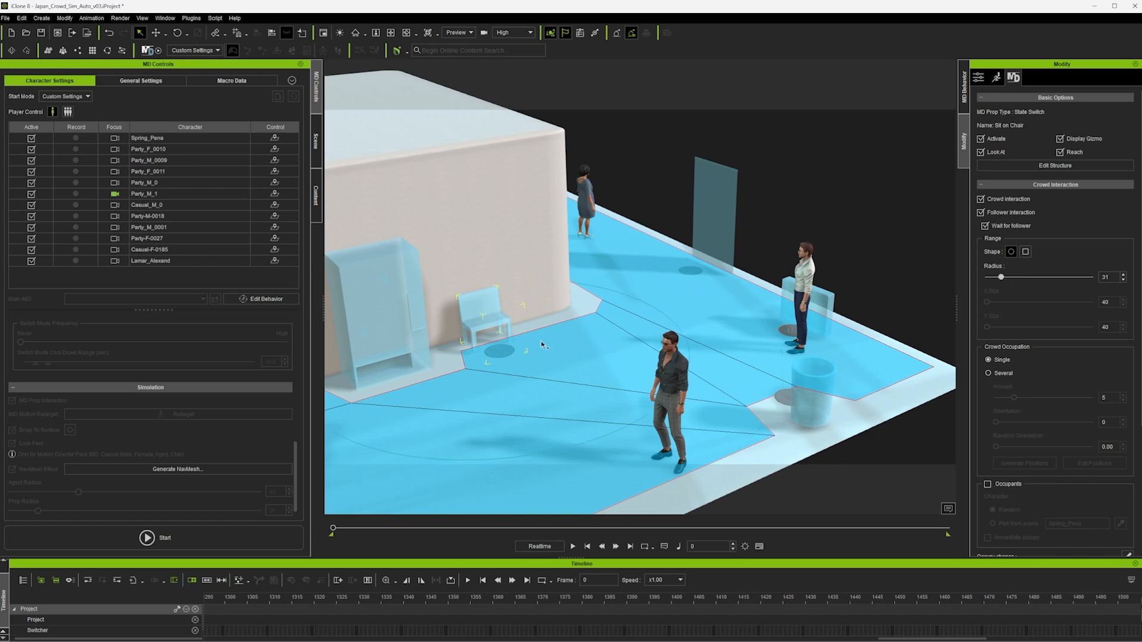
{"action": "left_click", "coordinate": [147, 539]}
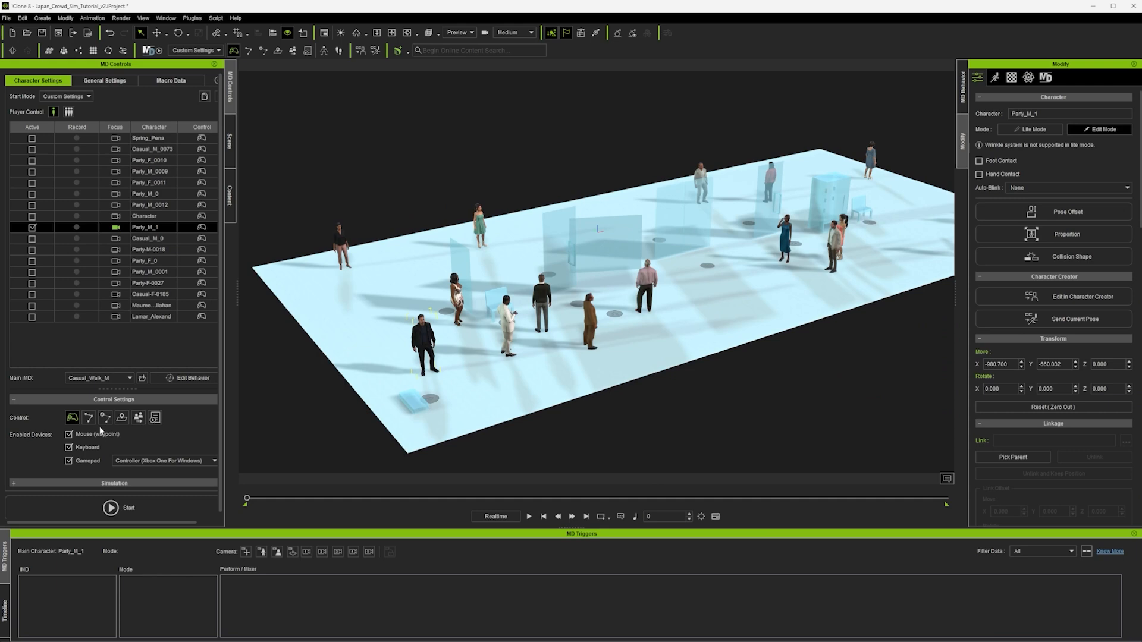
{"action": "left_click", "coordinate": [110, 508]}
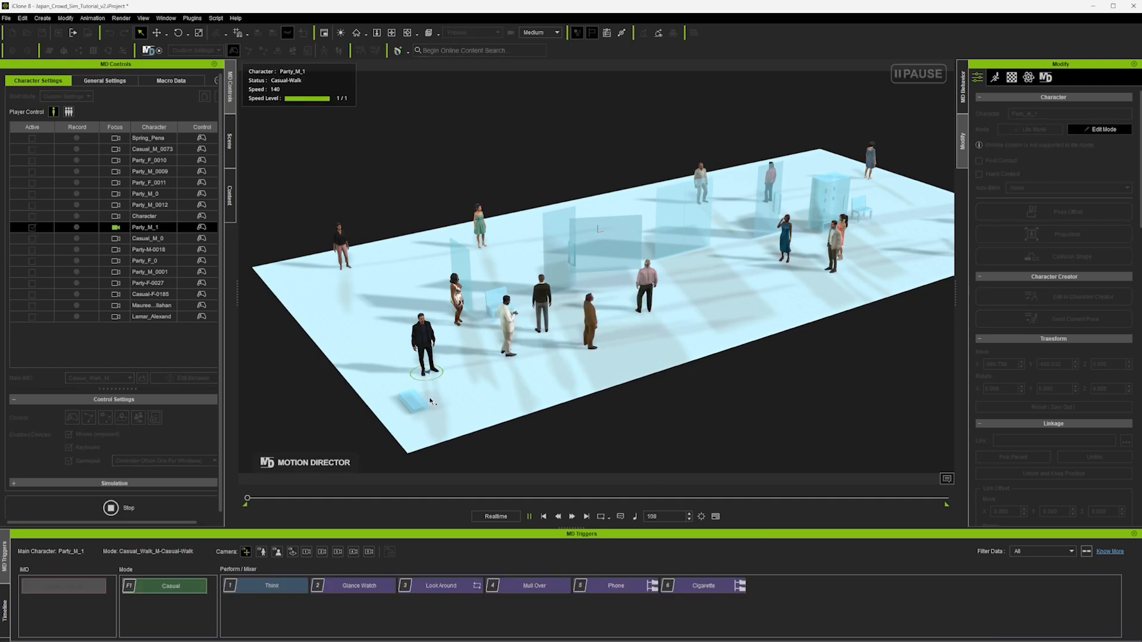